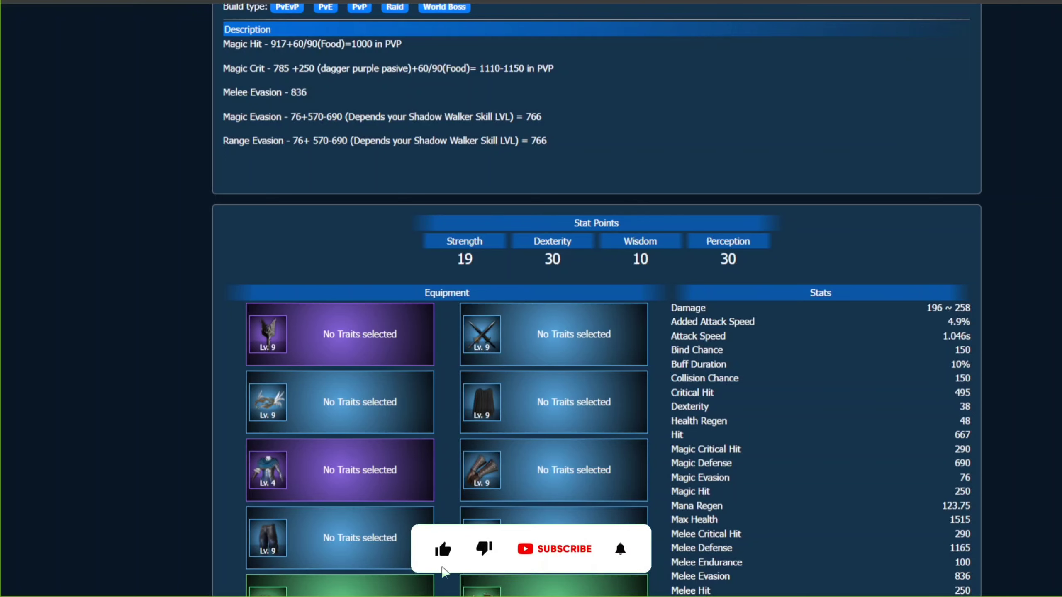
- Scroll down to show the equipment grid with accessories and stats like range and ranged defense
click(562, 549)
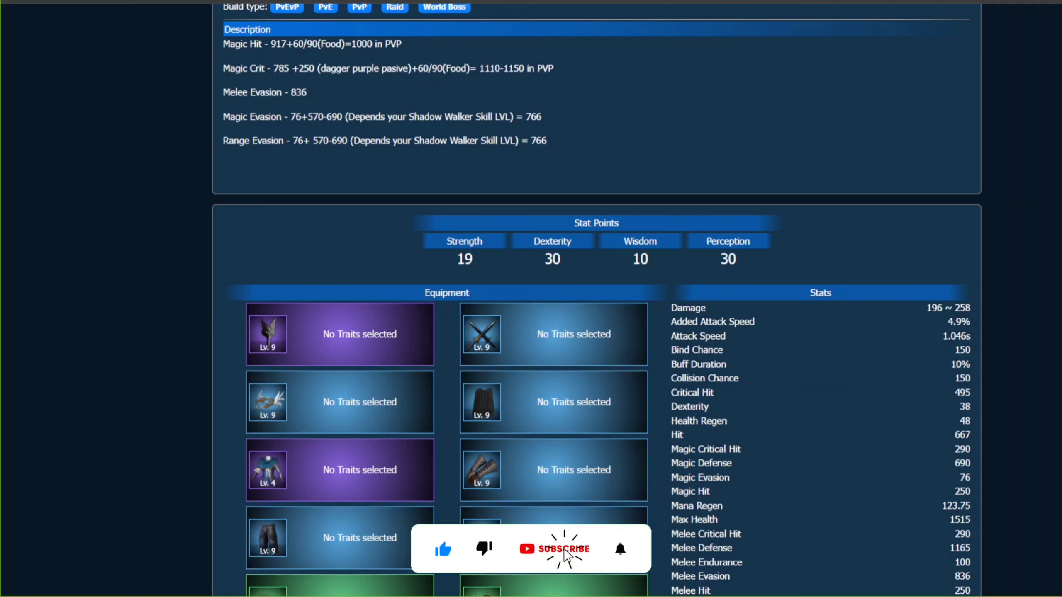
click(562, 550)
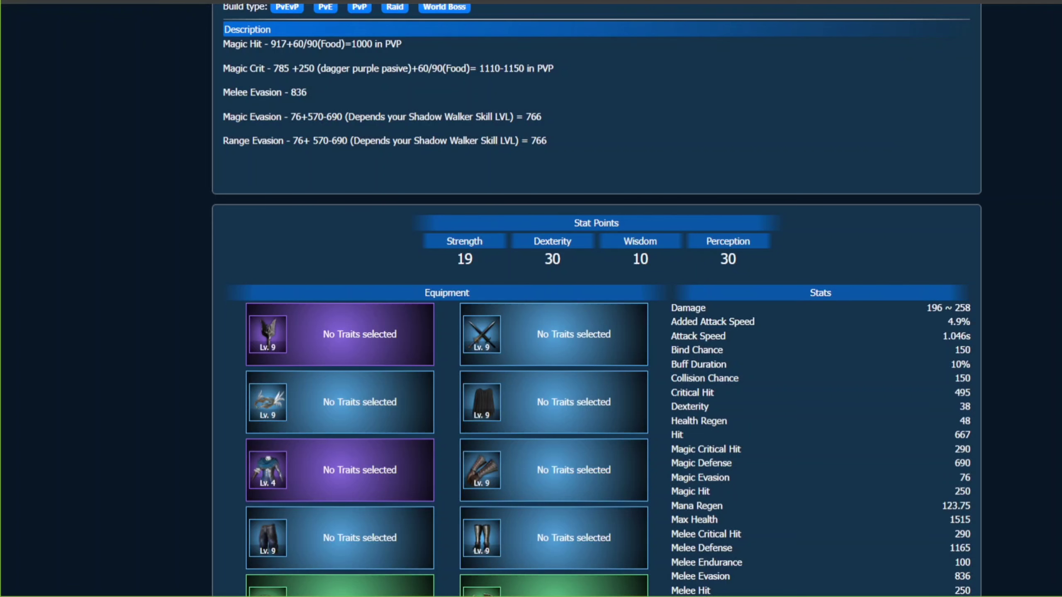
scroll(down, 3)
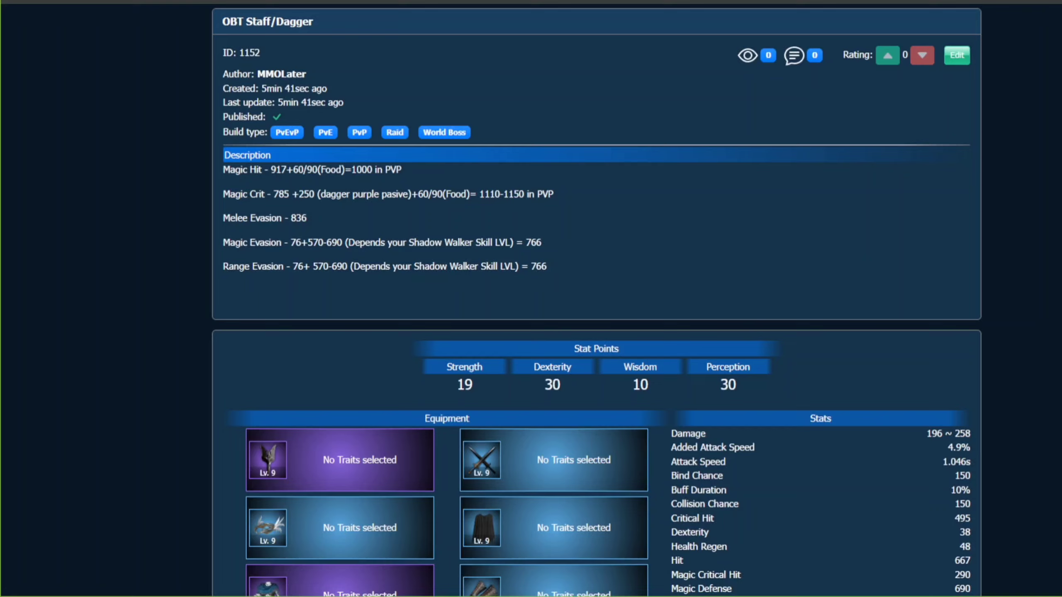
scroll(down, 3)
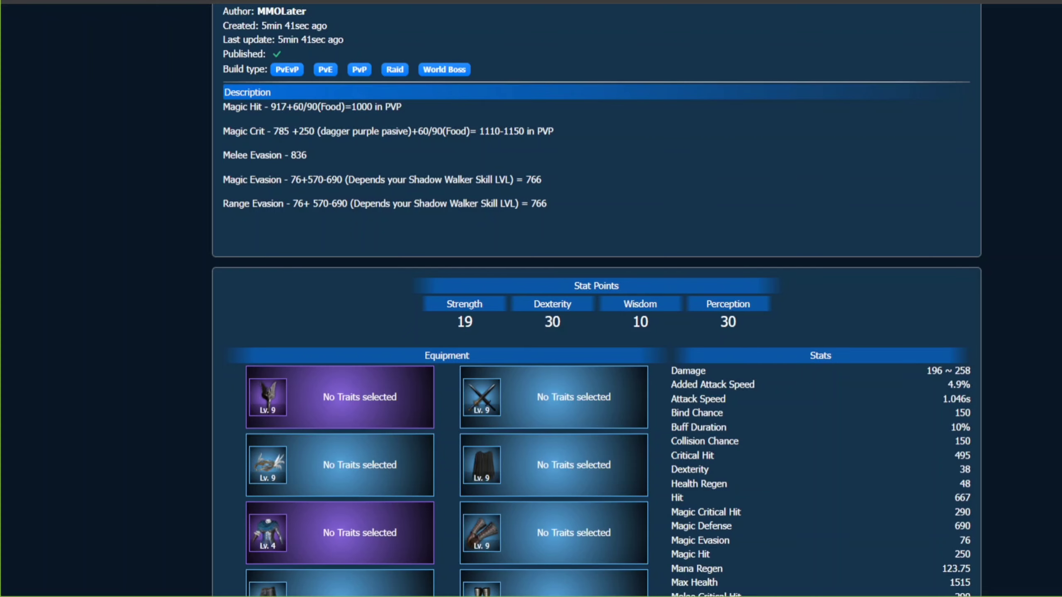
scroll(down, 3)
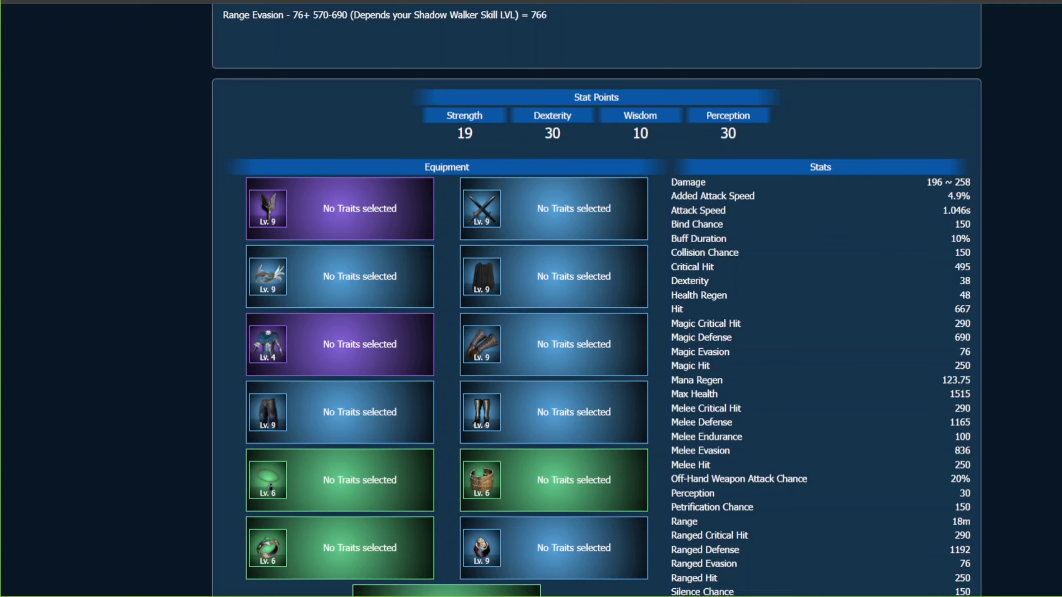
- Scroll slightly and hover the dagger slot to show the Elite Resistance Knife Lv. 9 tooltip
scroll(down, 3)
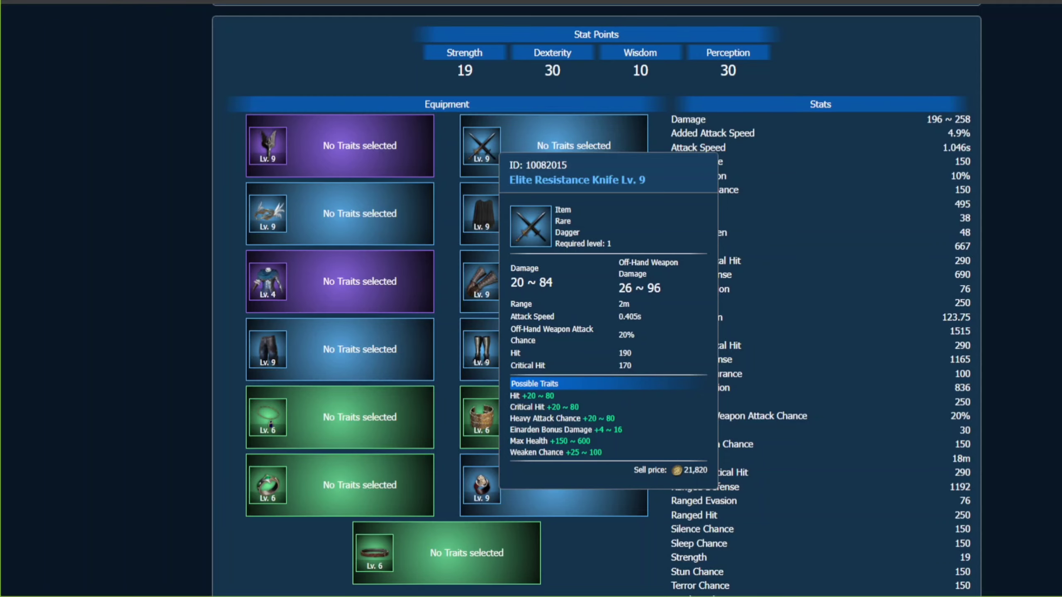
- Hover the boots and gloves slots to view the Plate Boots and Assault Gloves tooltips
scroll(down, 3)
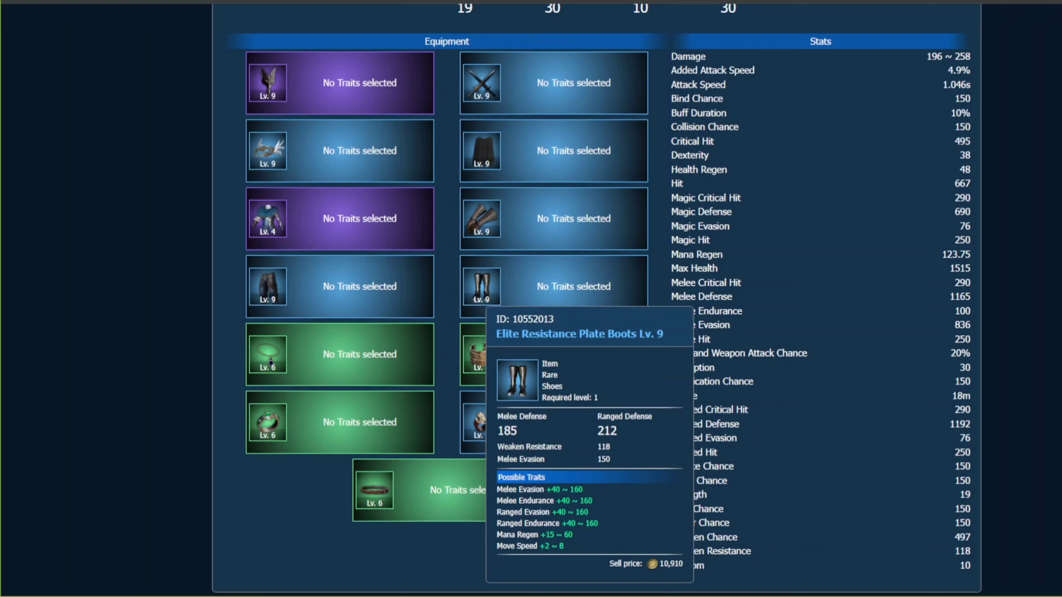
mouse_move(482, 219)
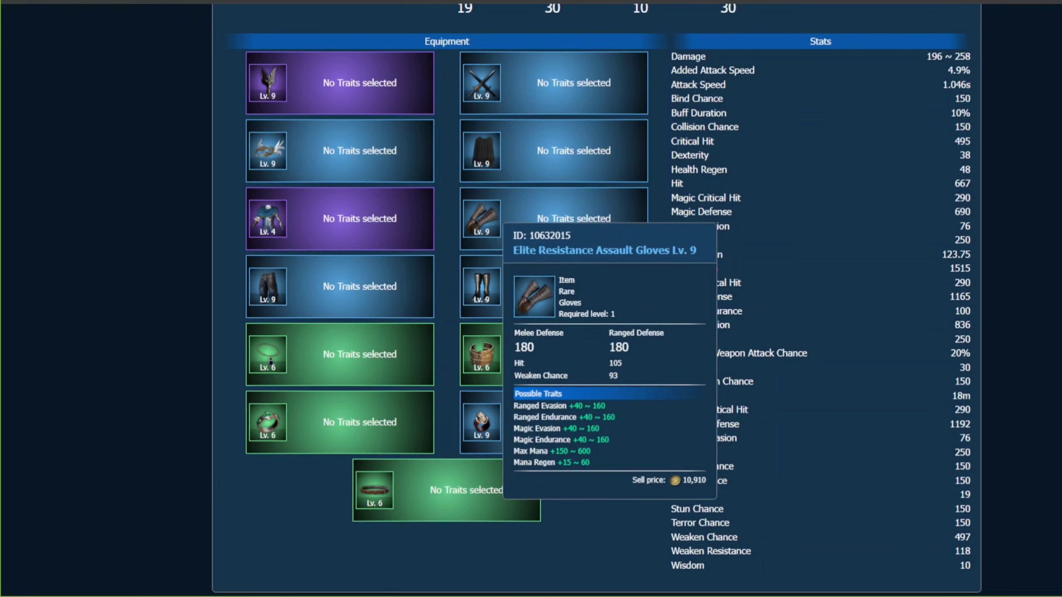
mouse_move(481, 222)
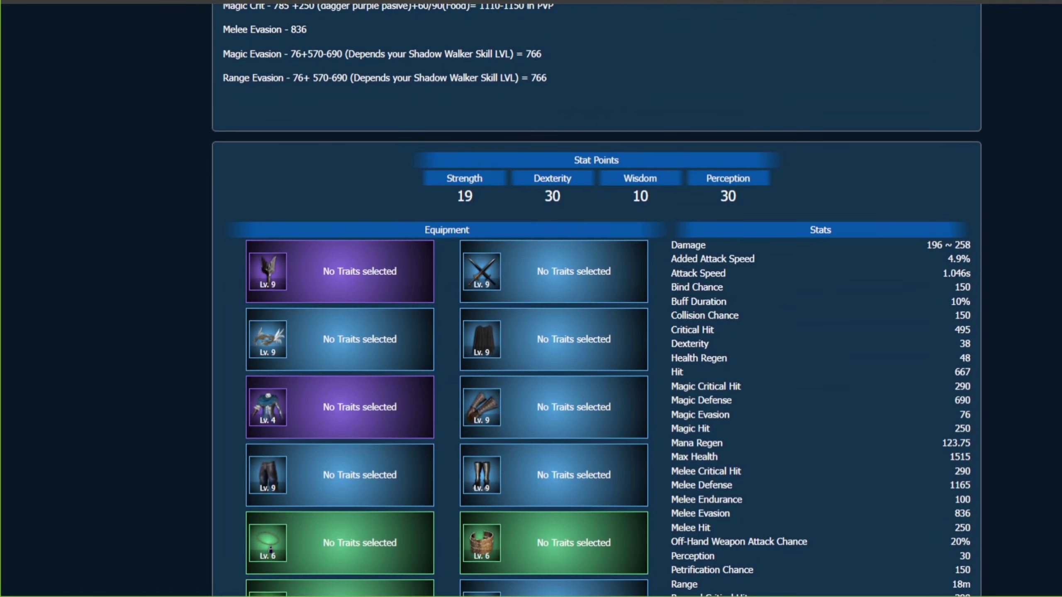
- Scroll down until the belt slot at the bottom of the equipment grid is visible
scroll(down, 3)
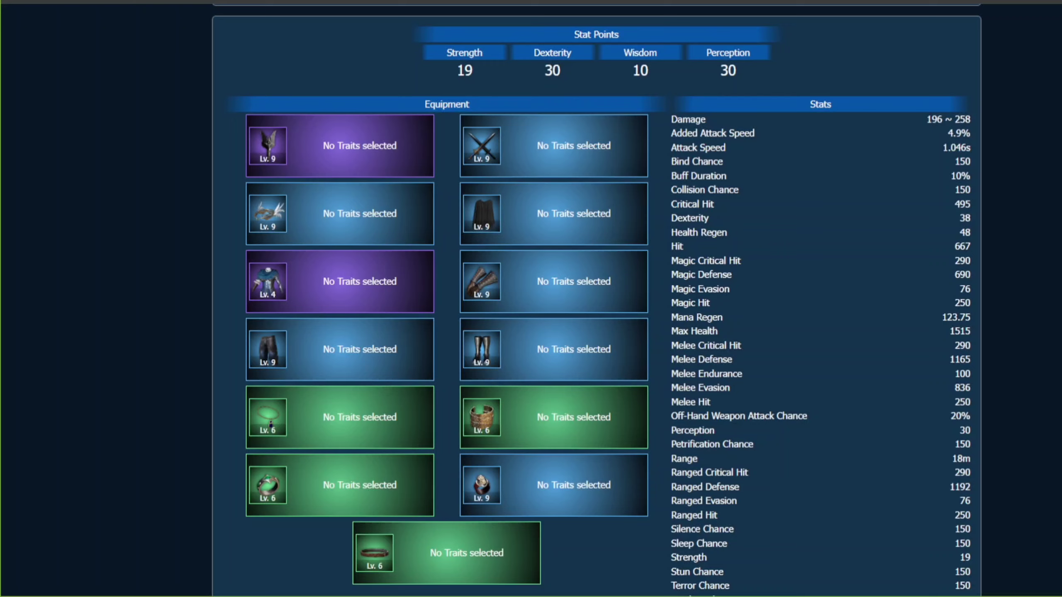
scroll(down, 3)
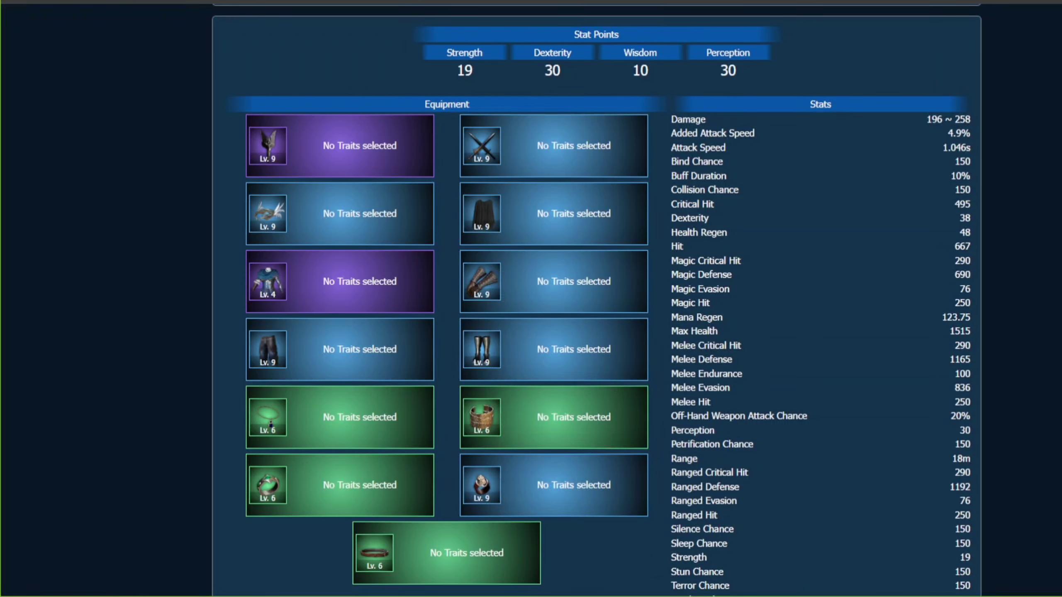
mouse_move(267, 282)
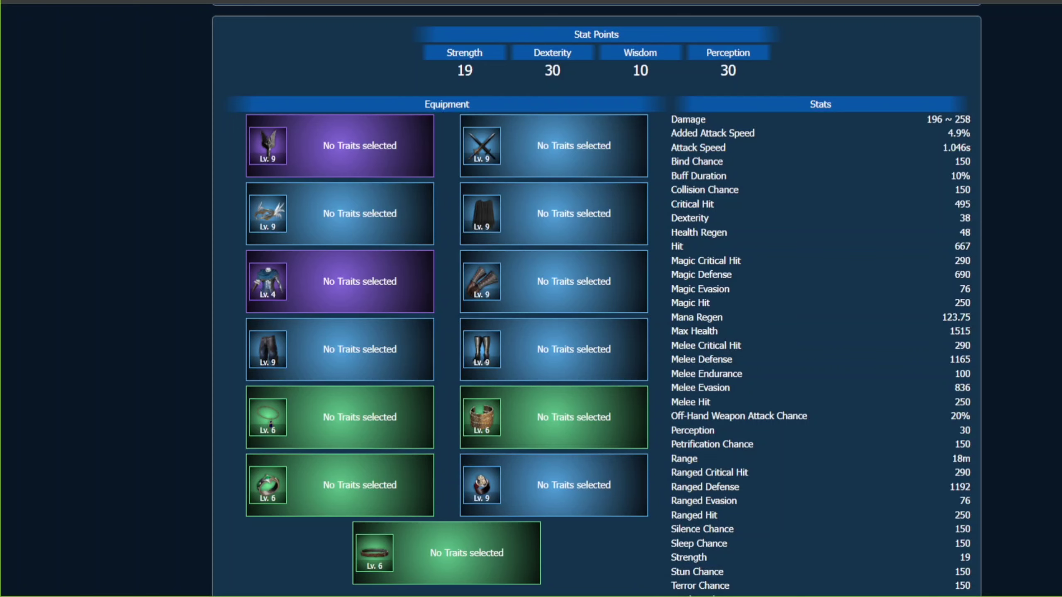
scroll(down, 3)
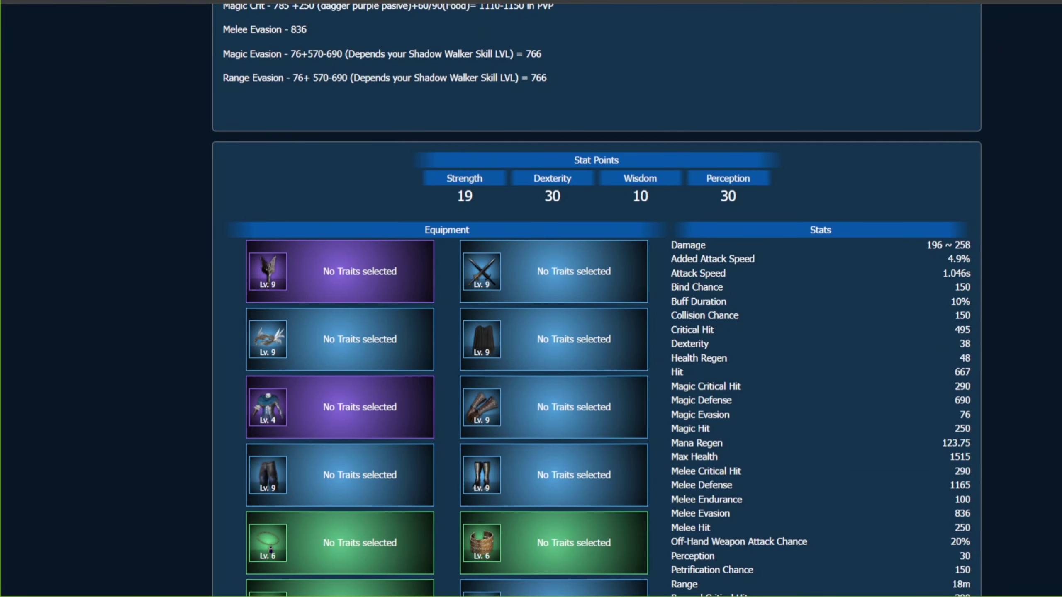
scroll(down, 3)
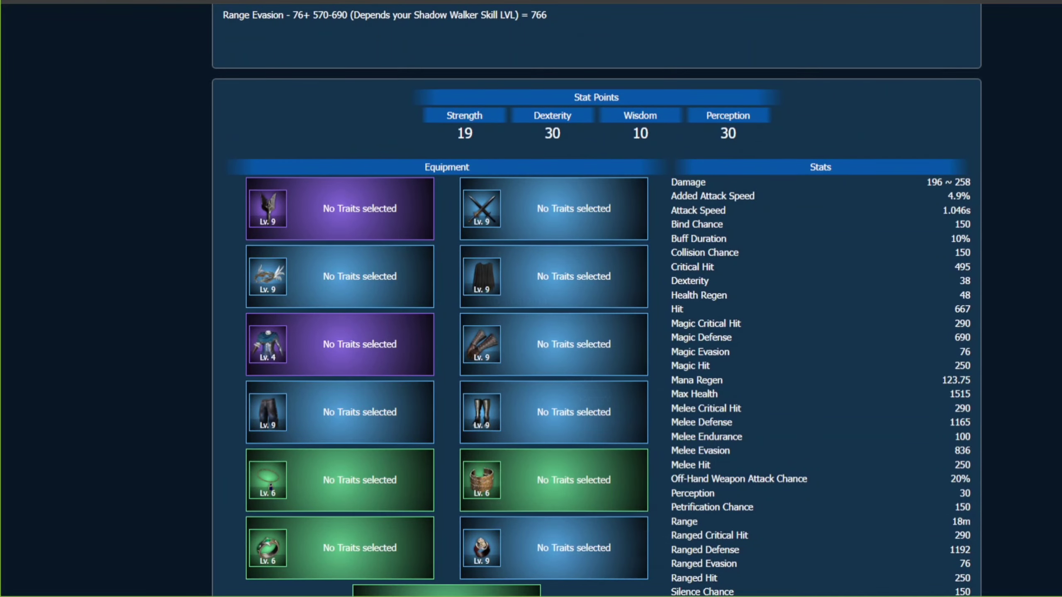
mouse_move(481, 276)
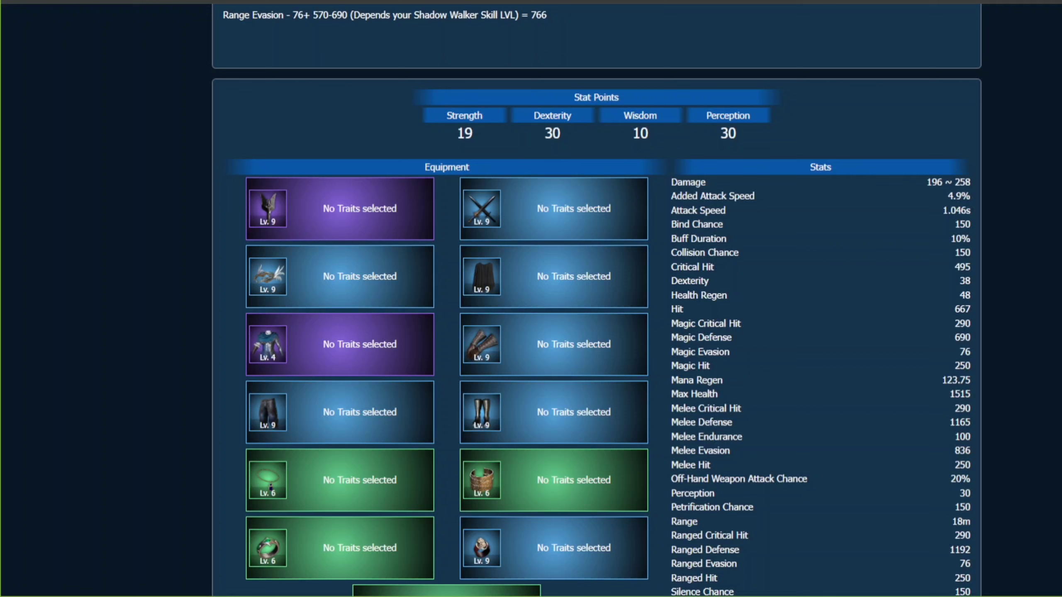
scroll(up, 3)
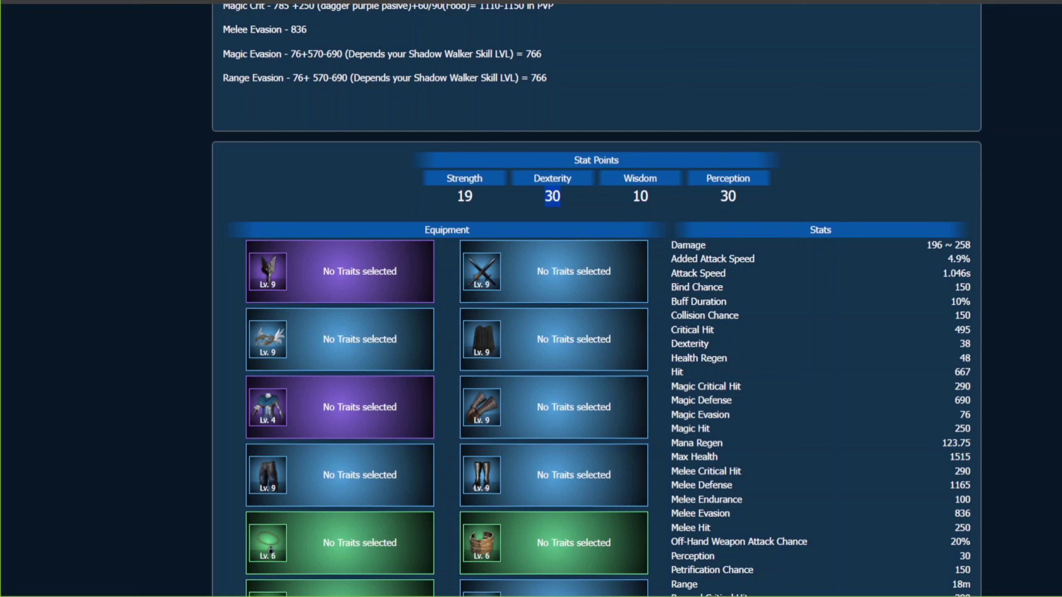
scroll(down, 3)
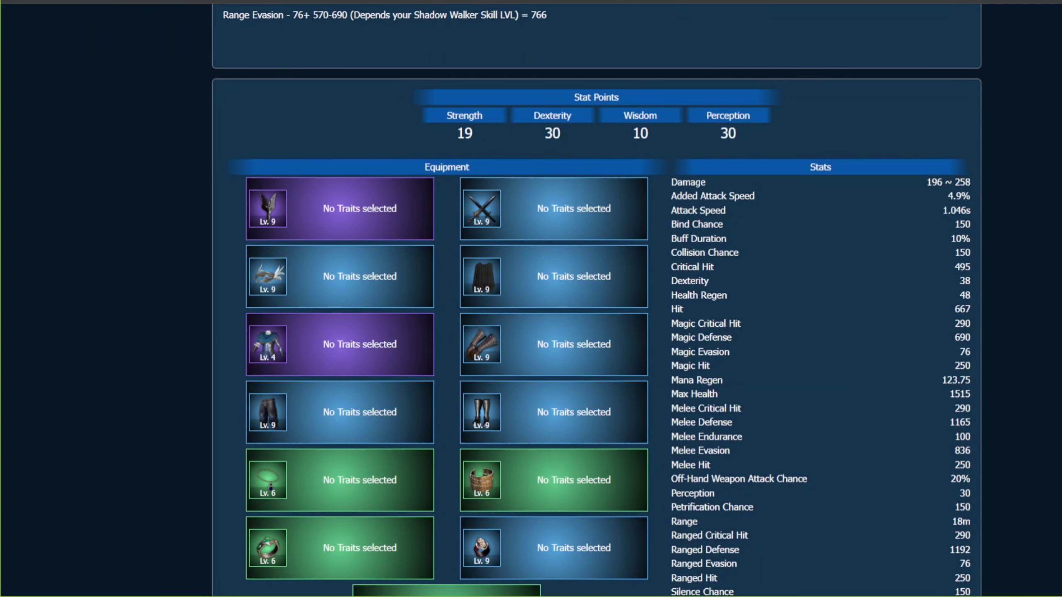
scroll(down, 3)
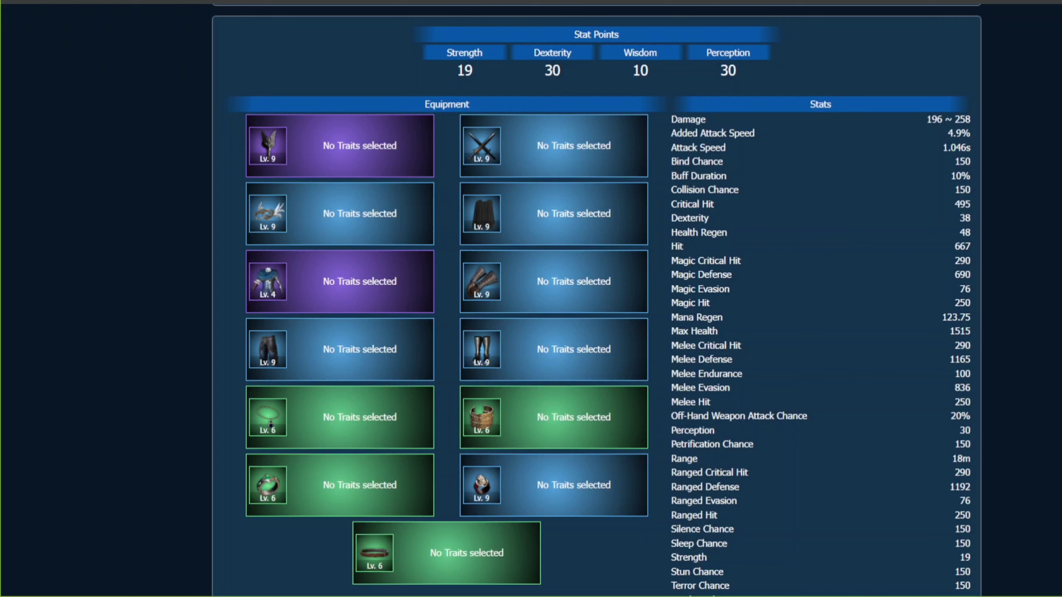